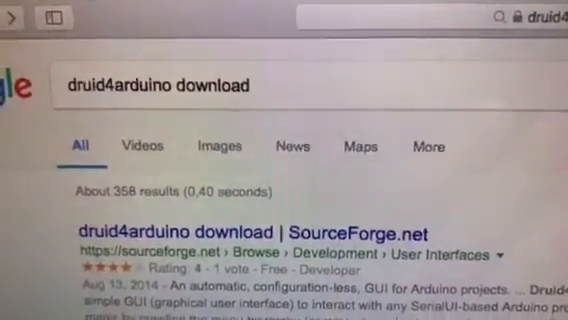
- Scroll the Google results for 'druid4arduino download' to the SourceForge download page
scroll(down, 3)
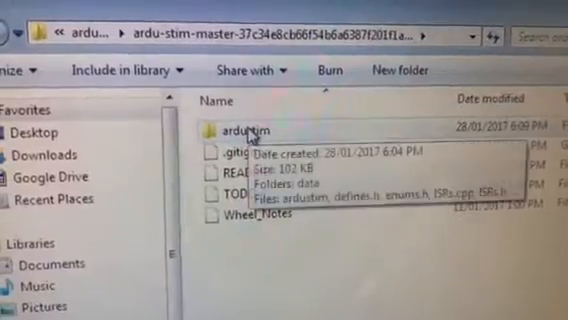
- Open the ardustim folder and launch its ardustim sketch in Arduino
double_click(240, 135)
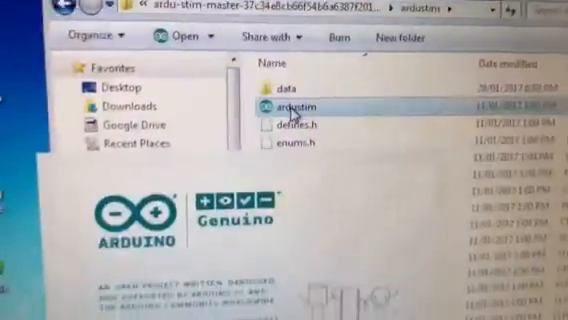
double_click(288, 105)
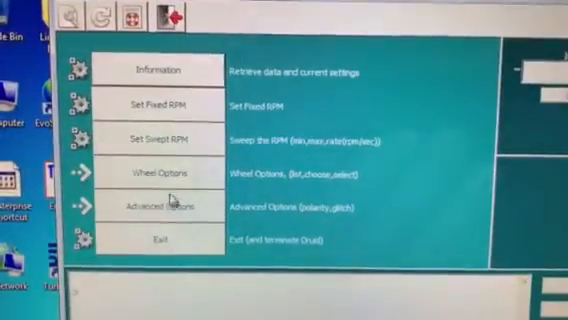
- Go to Wheel Options and choose the Choose wheel field to enter pattern 5
click(163, 173)
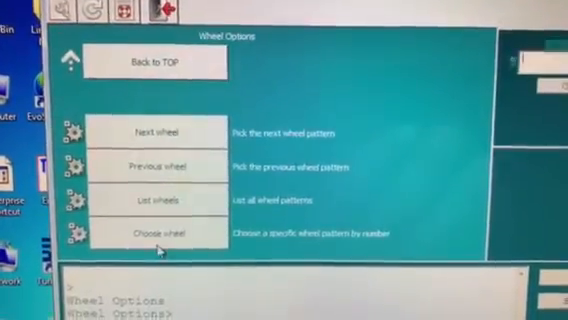
click(156, 234)
text(5)
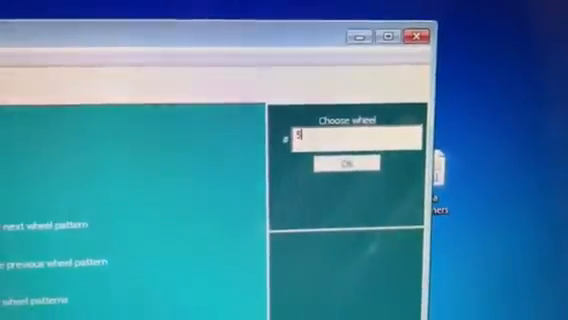